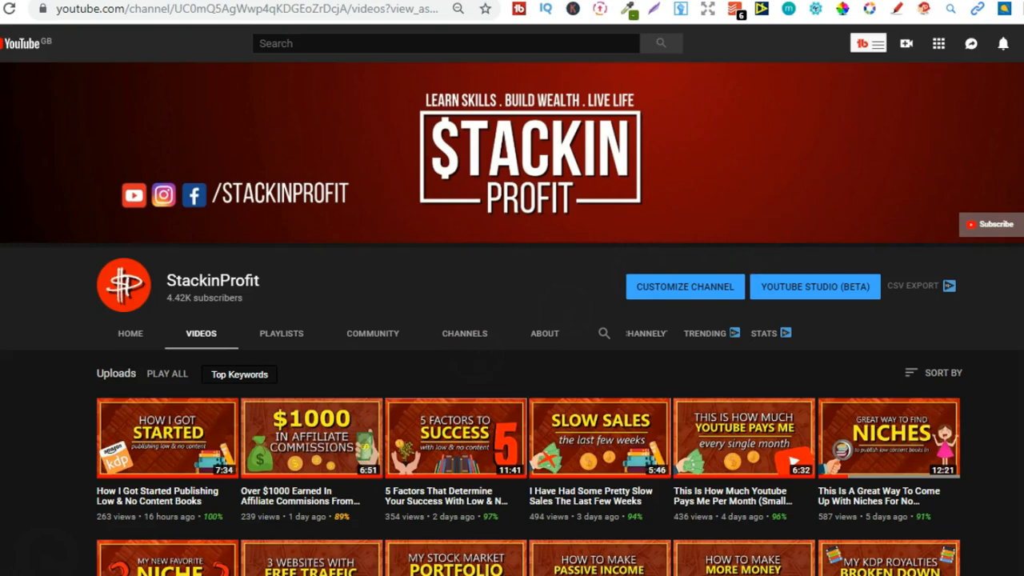
# - Show Gumroad sales for January 1 – September 23, 2019: 771 sales, $37,639.15 total
pyautogui.scroll(-3)
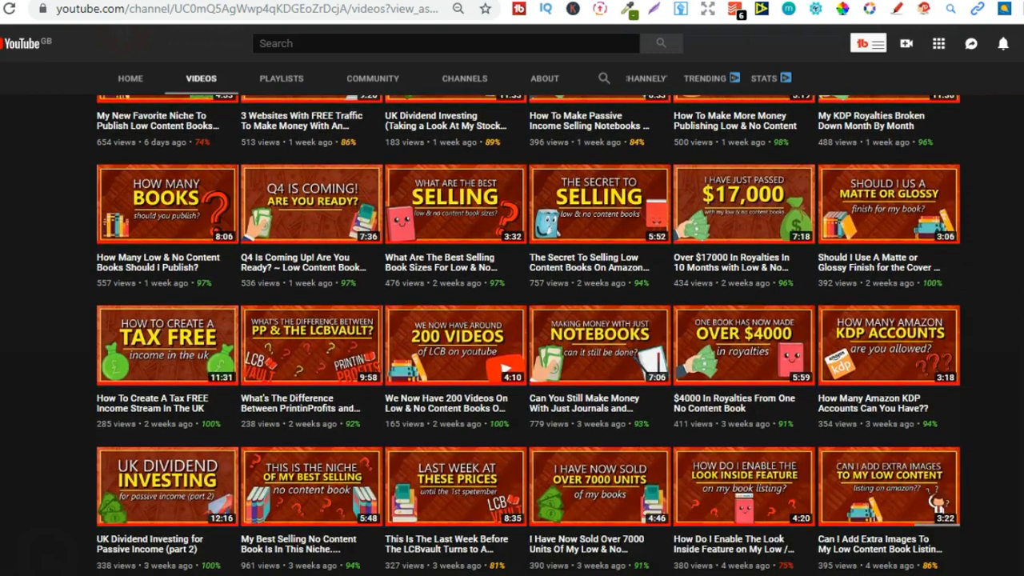
pyautogui.scroll(-3)
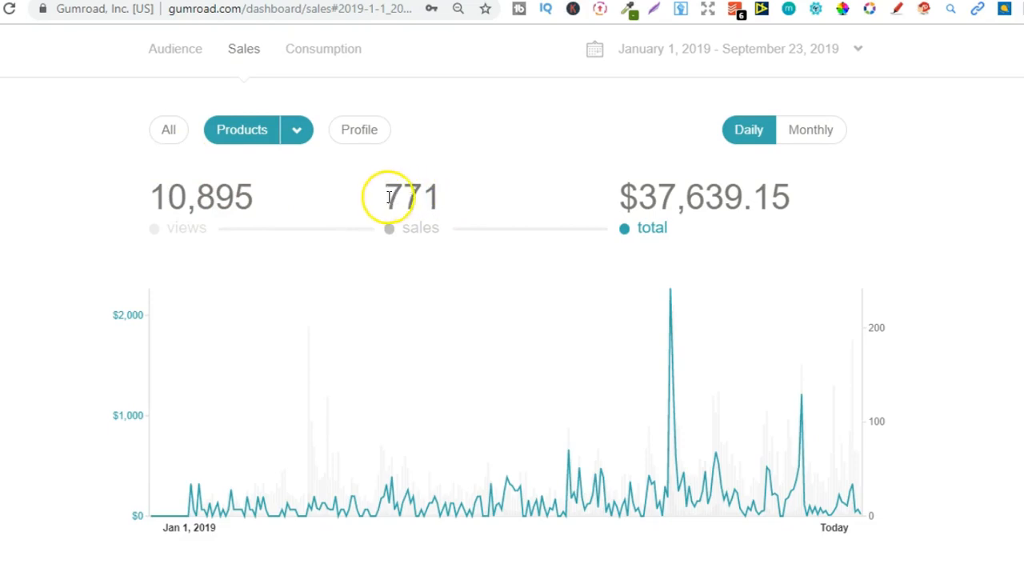
pyautogui.doubleClick(411, 197)
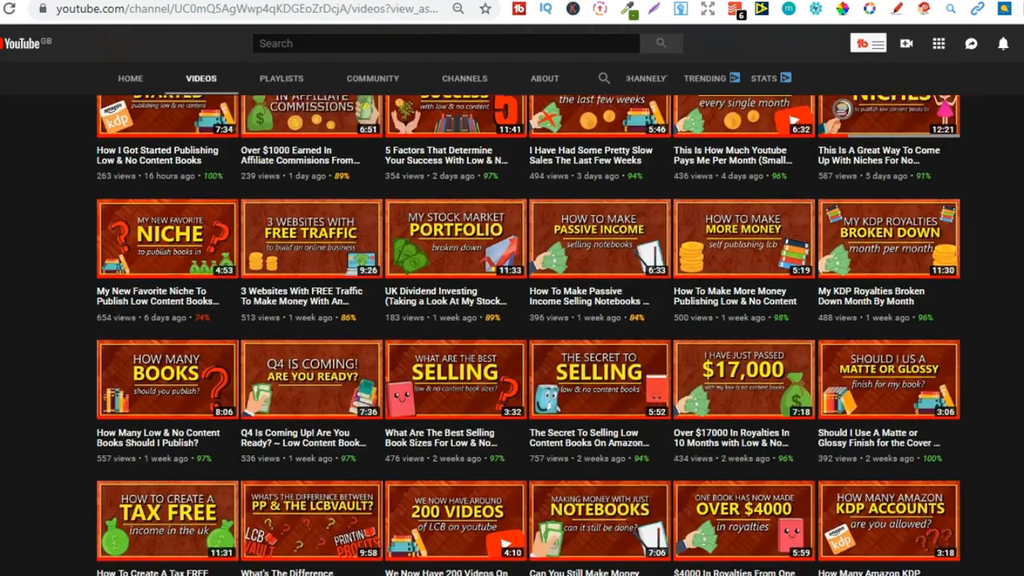
# - Scroll through StackinProfit's Videos tab uploads, then return to the channel header
pyautogui.scroll(-3)
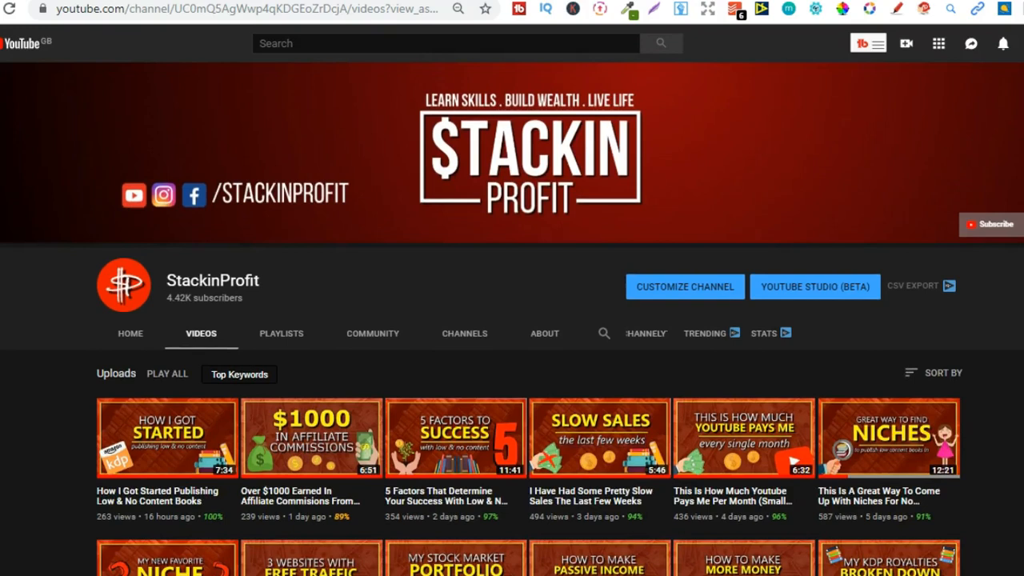
pyautogui.scroll(-3)
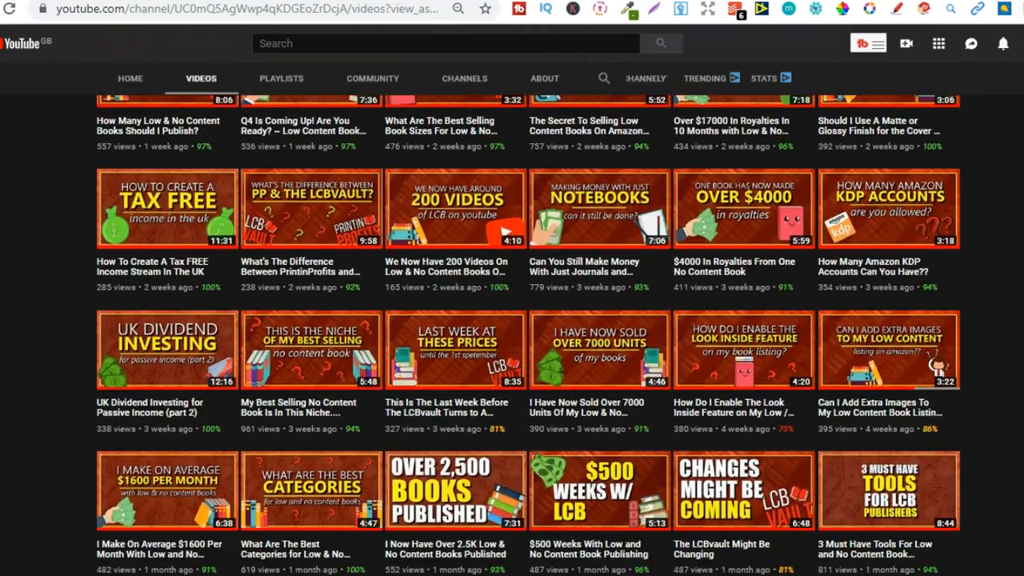